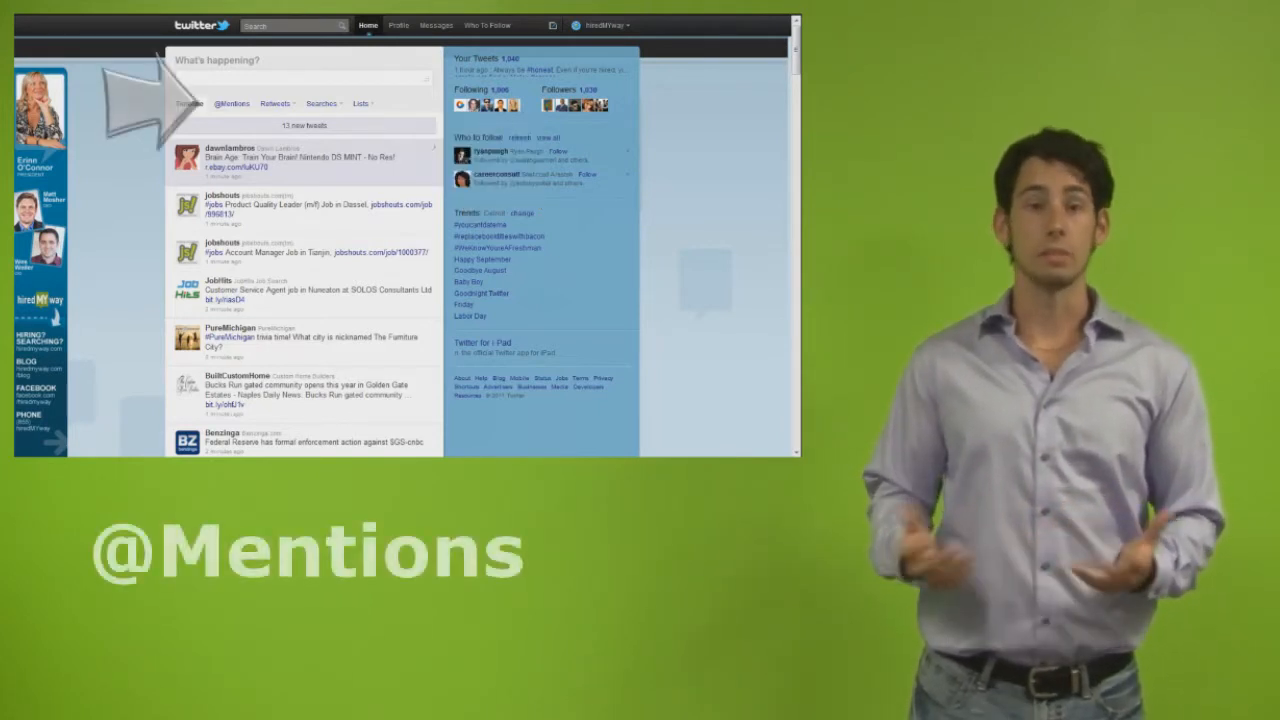
left_click(232, 104)
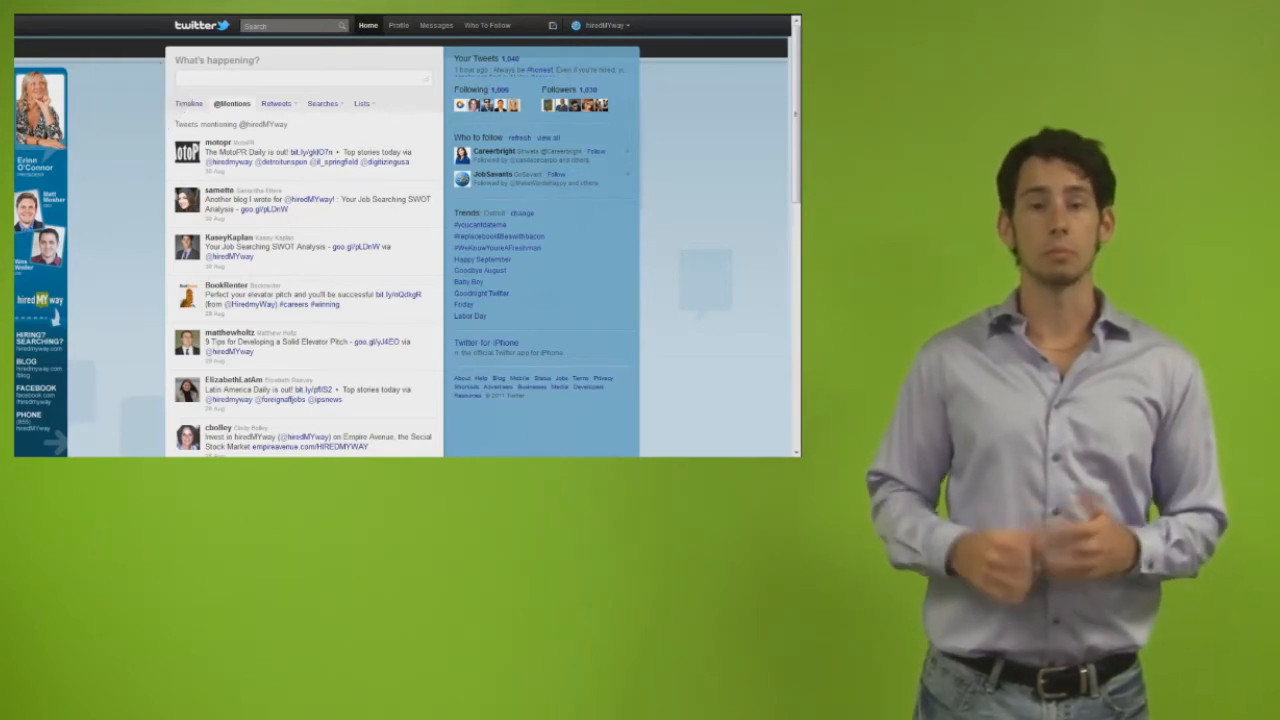
left_click(398, 24)
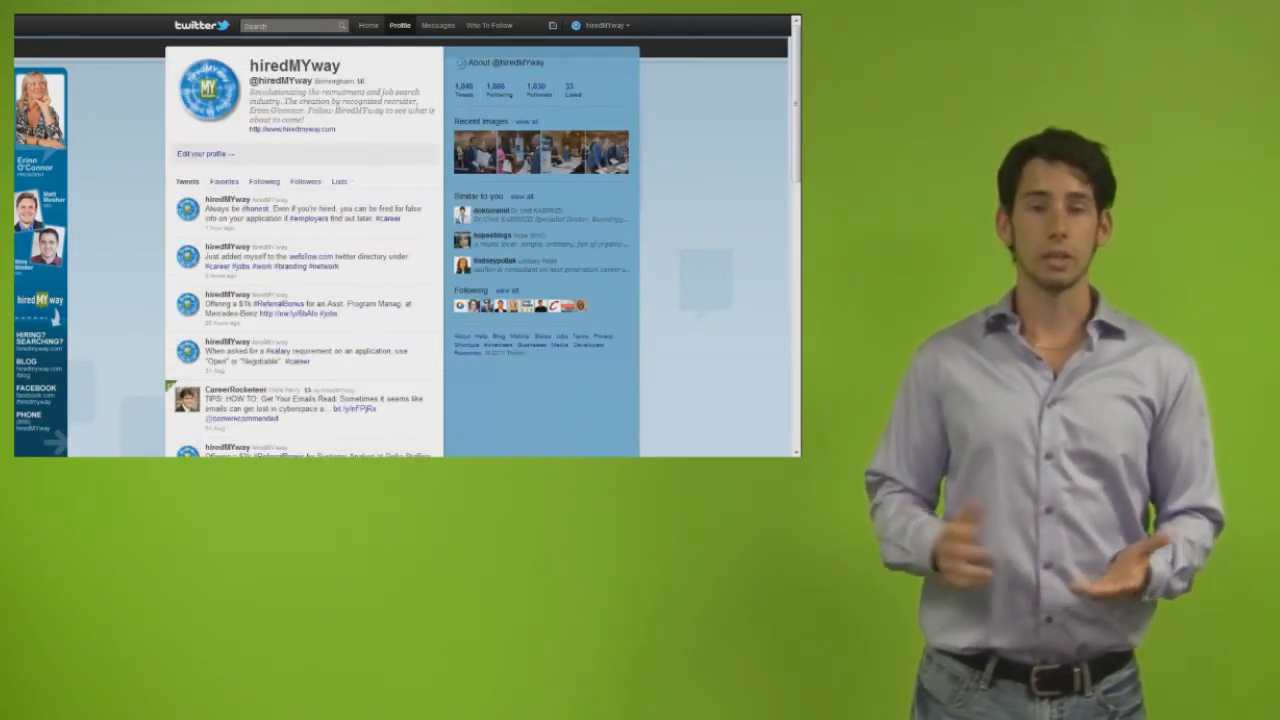